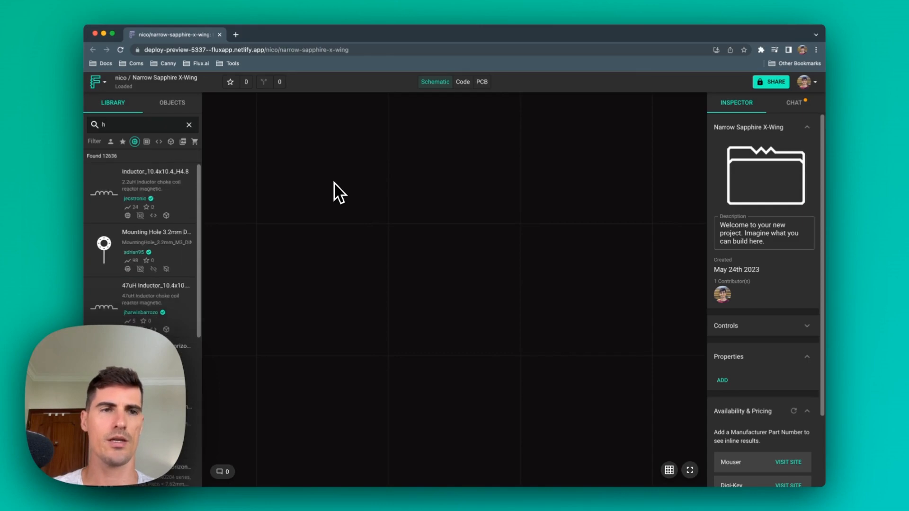
Place the HDMI connector and ESD chip from the 'hdmi' search, then view the PCB
{"action": "type", "text": "dmi"}
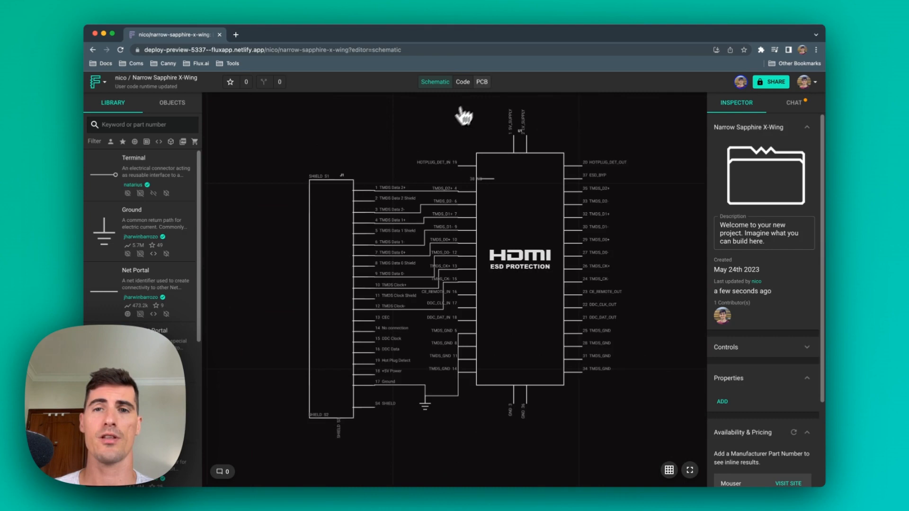
{"action": "left_click", "coordinate": [481, 81]}
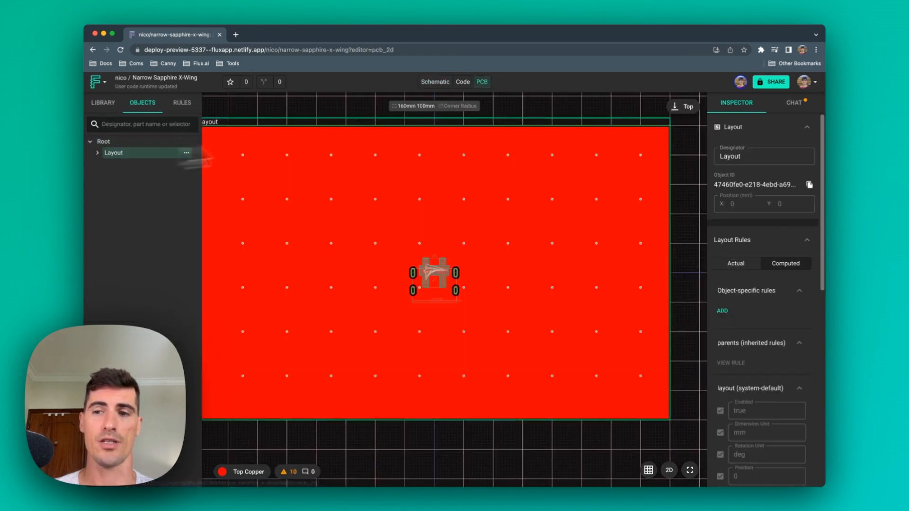
Add a Stackup rule under Object-specific rules and choose a standard layer stackup
{"action": "left_click", "coordinate": [722, 310]}
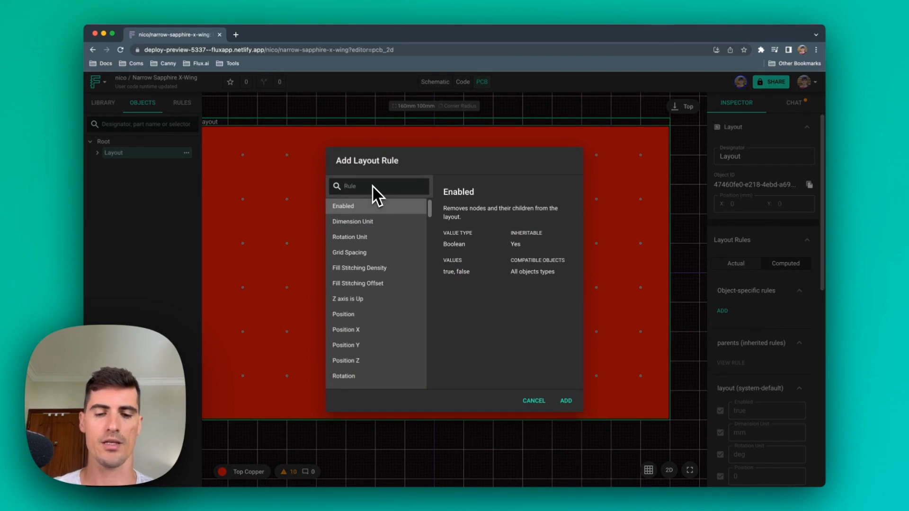
{"action": "type", "text": "stac"}
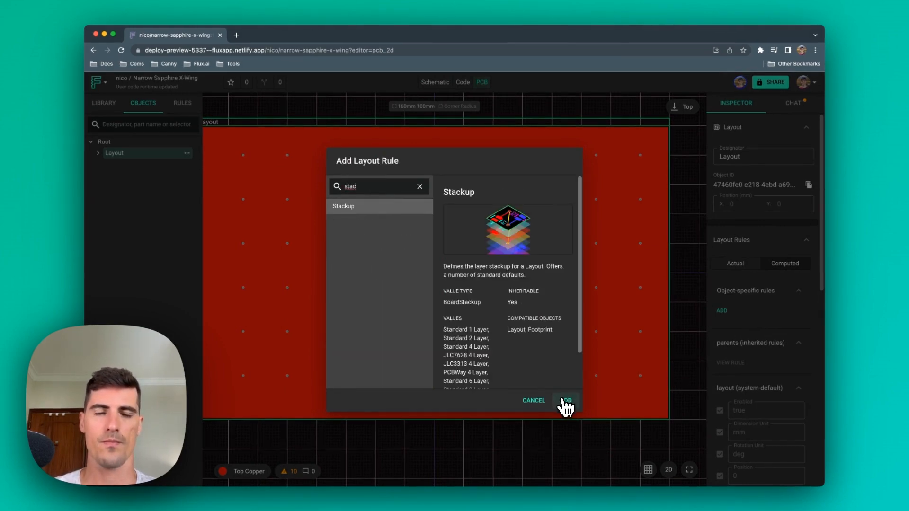
{"action": "left_click", "coordinate": [566, 400]}
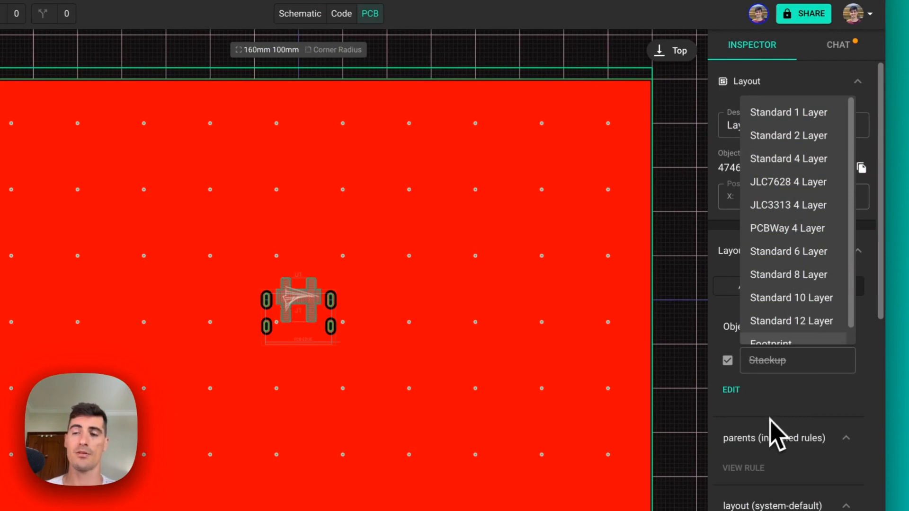
{"action": "left_click", "coordinate": [788, 182]}
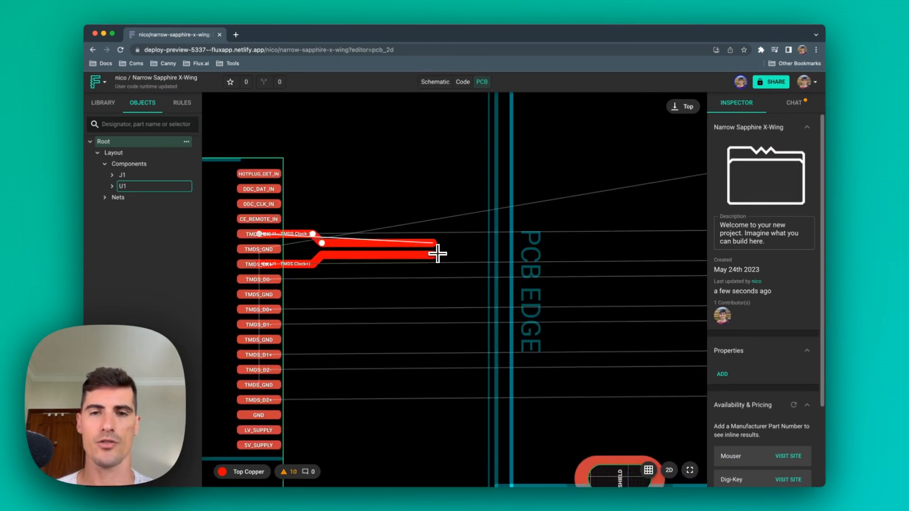
Drag the TMDS clock trace from U1's pads toward J1 at the board edge
{"action": "left_click_drag", "start_coordinate": [438, 254], "coordinate": [566, 259]}
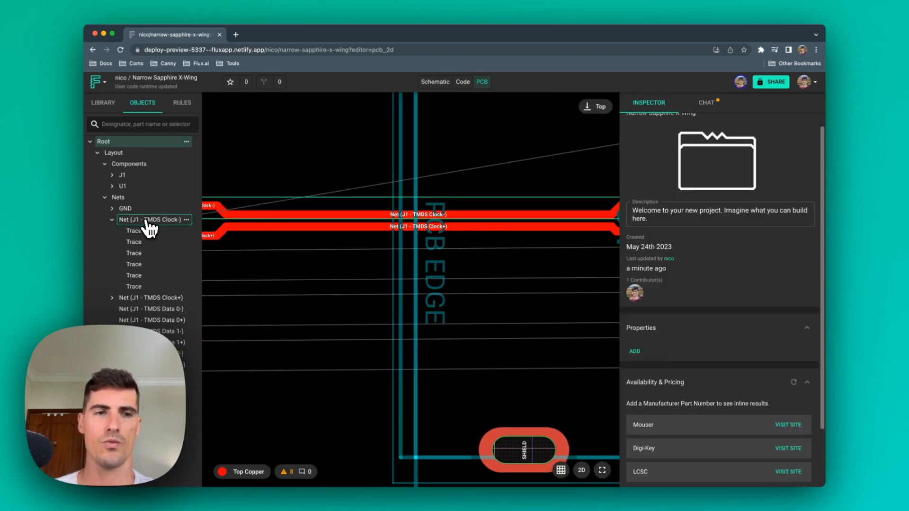
Inspect TMDS Clock− net: 100 Ω impedance, 15 tolerance, TMDS_CLK pair in bus HDMI1
{"action": "left_click", "coordinate": [142, 220]}
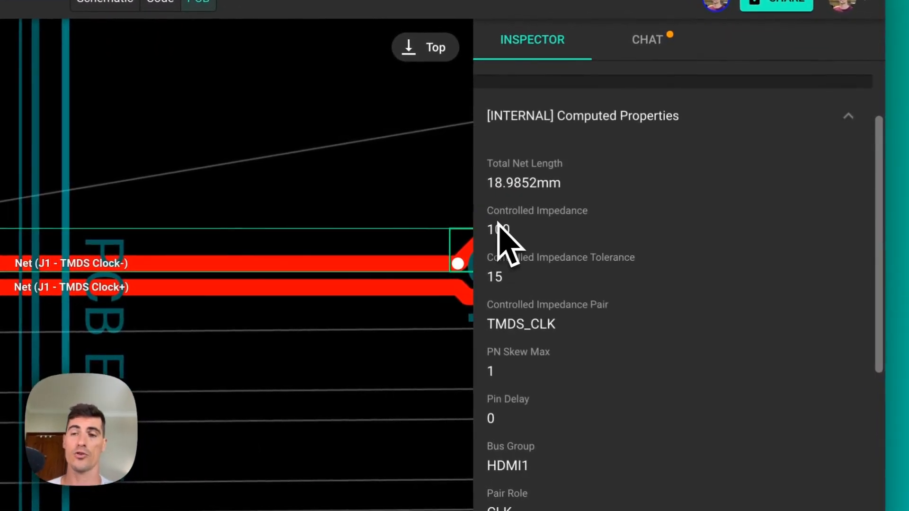
{"action": "scroll", "scroll_direction": "down", "scroll_amount": 3}
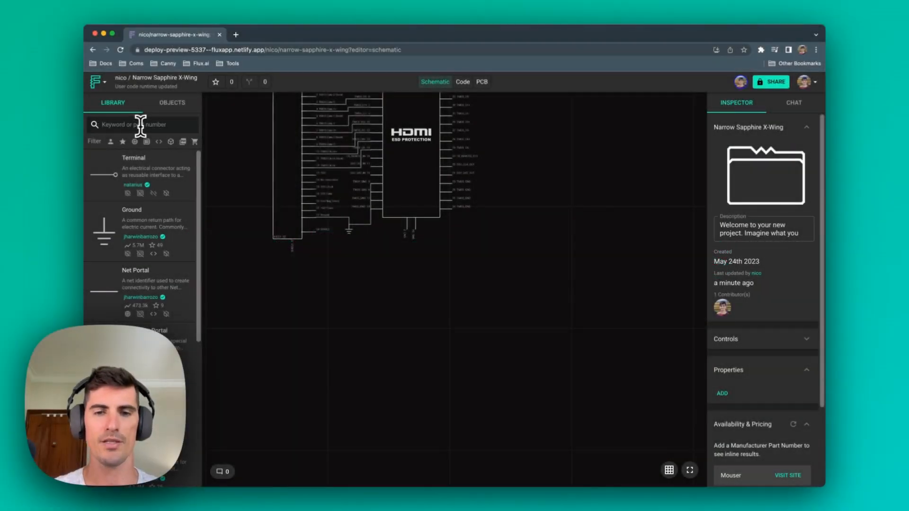
Place USB-C connector J2 with terminals P1 and P6 on D− and D+, then view the PCB
{"action": "type", "text": "usb"}
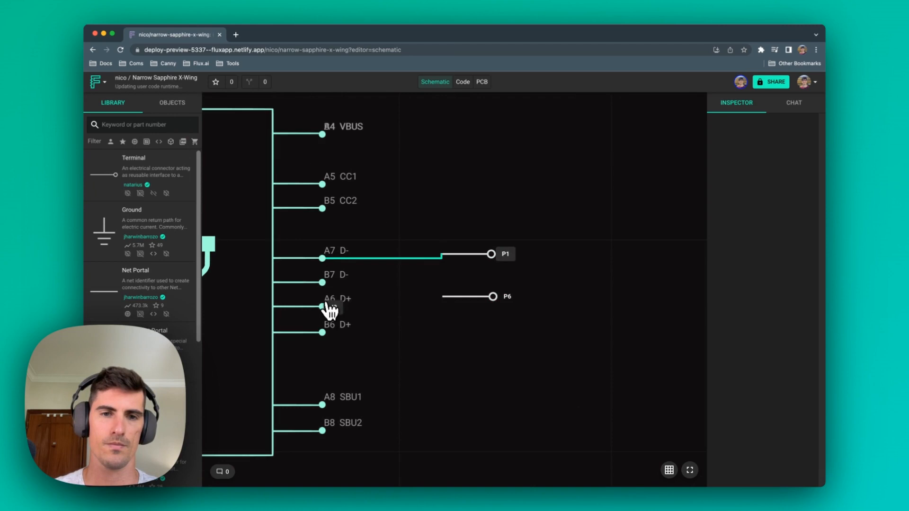
{"action": "left_click", "coordinate": [482, 81]}
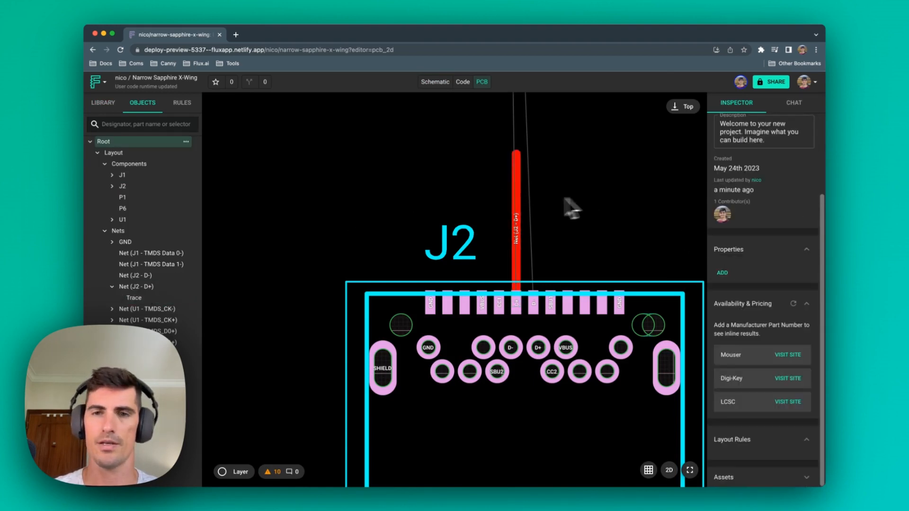
Delete the lone D+ trace, review J2's schematic symbol, and return to the board
{"action": "left_click", "coordinate": [434, 82]}
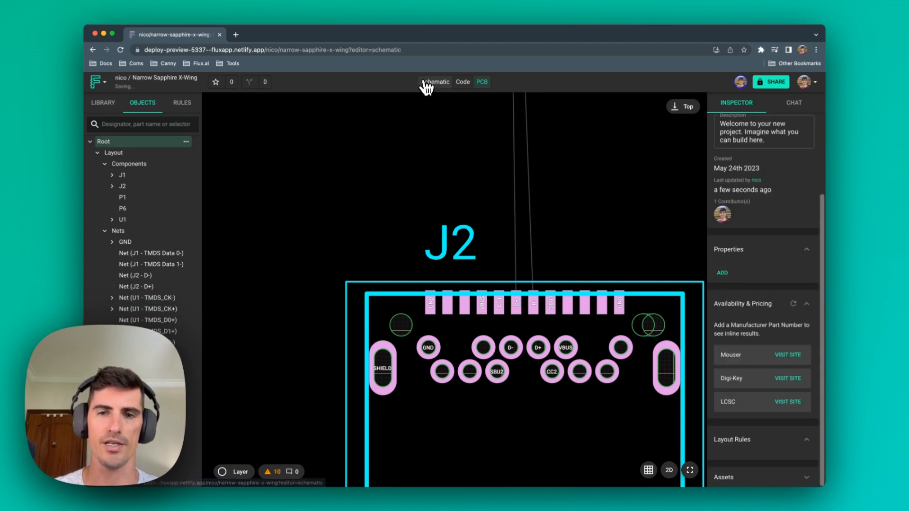
{"action": "left_click", "coordinate": [435, 81]}
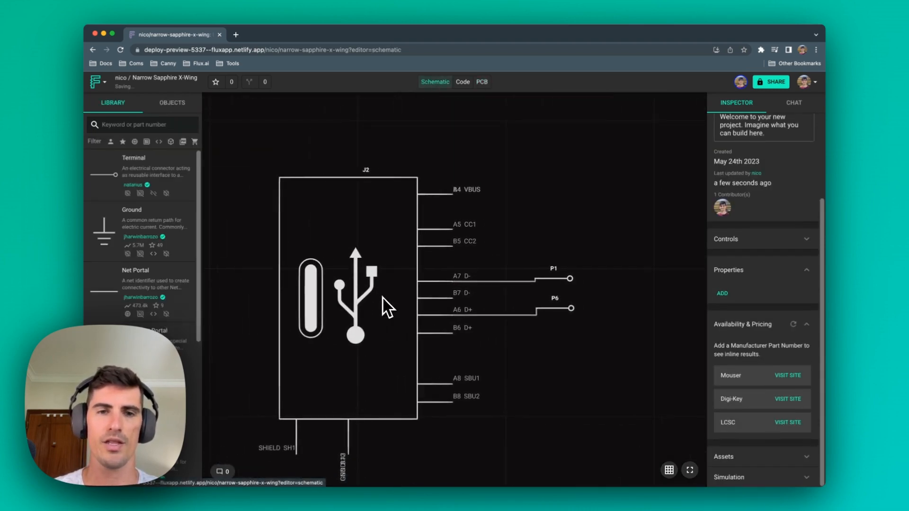
{"action": "left_click", "coordinate": [348, 302]}
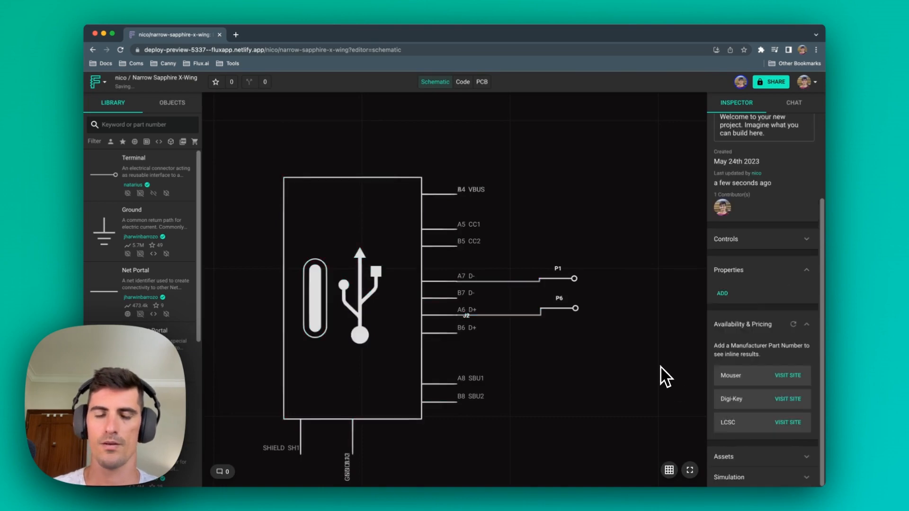
{"action": "mouse_move", "coordinate": [473, 276]}
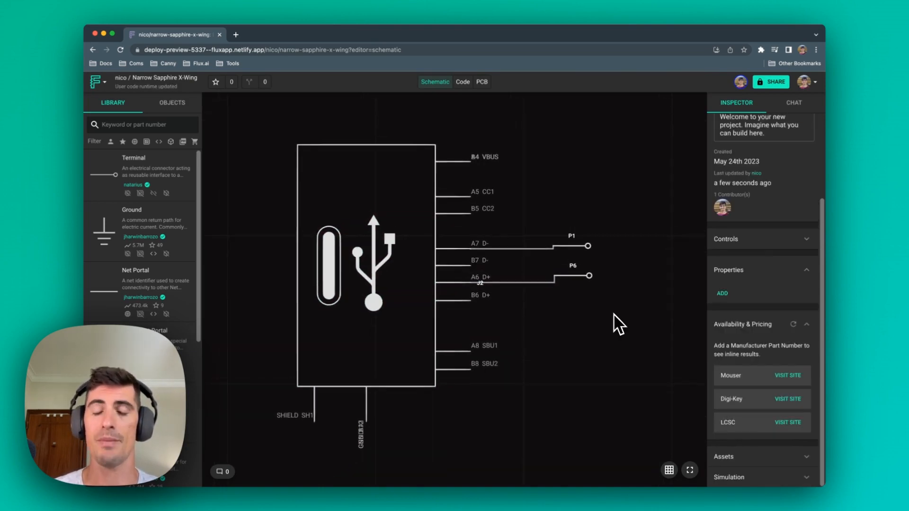
{"action": "mouse_move", "coordinate": [533, 197]}
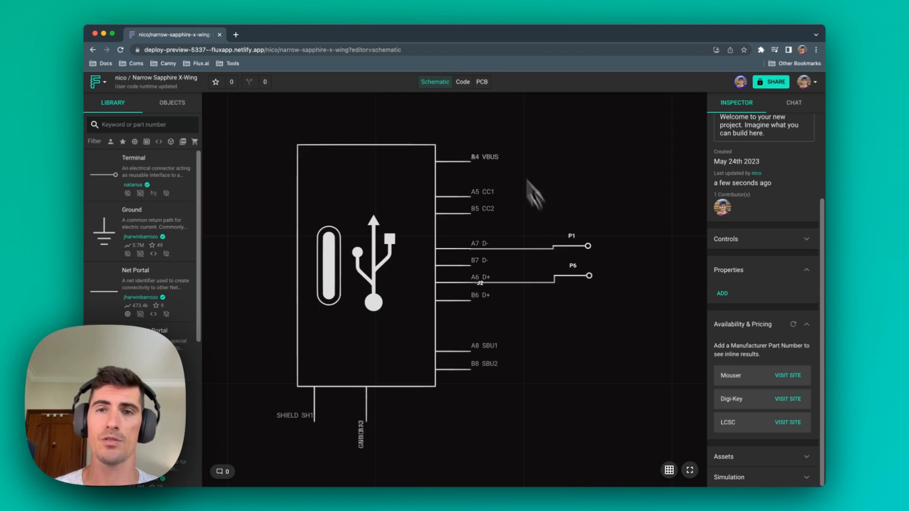
{"action": "left_click", "coordinate": [481, 81]}
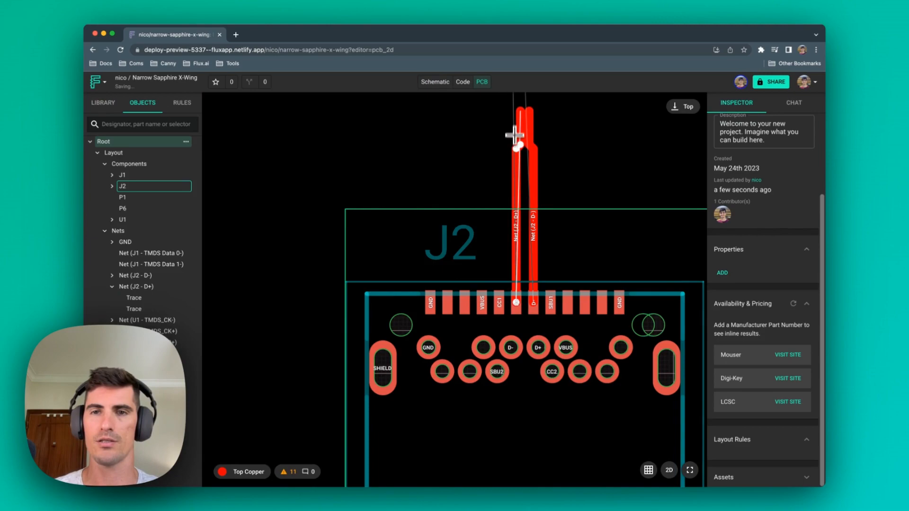
Finish routing the D+ trace from connector J2
{"action": "left_click", "coordinate": [434, 81]}
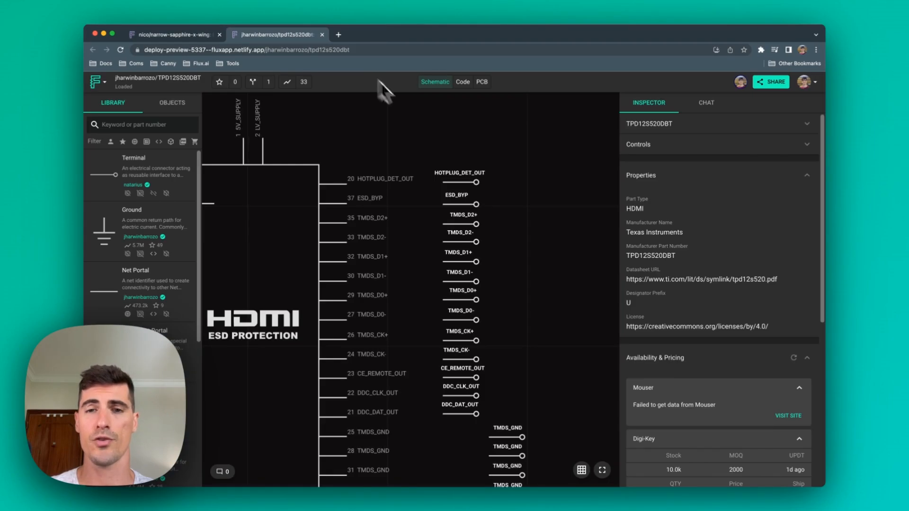
Check TMDS_D2+ terminal's 100 Ω TMDS_D2 pairing, then return to the narrow-sapphire-x-wing project
{"action": "left_click", "coordinate": [462, 215]}
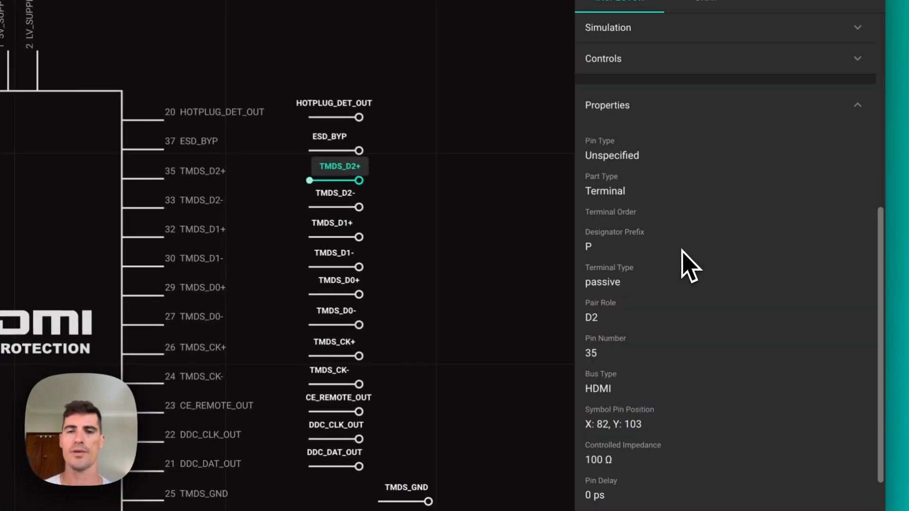
{"action": "scroll", "scroll_direction": "down", "scroll_amount": 3}
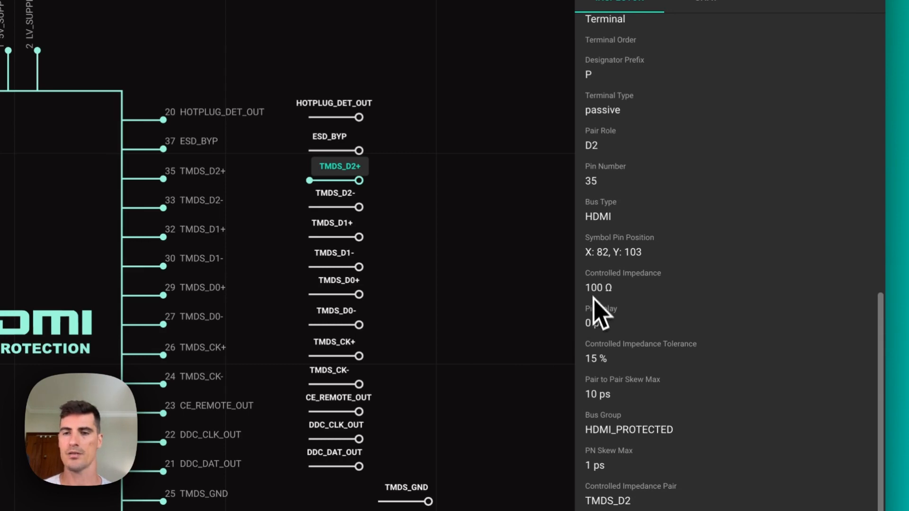
{"action": "mouse_move", "coordinate": [708, 342]}
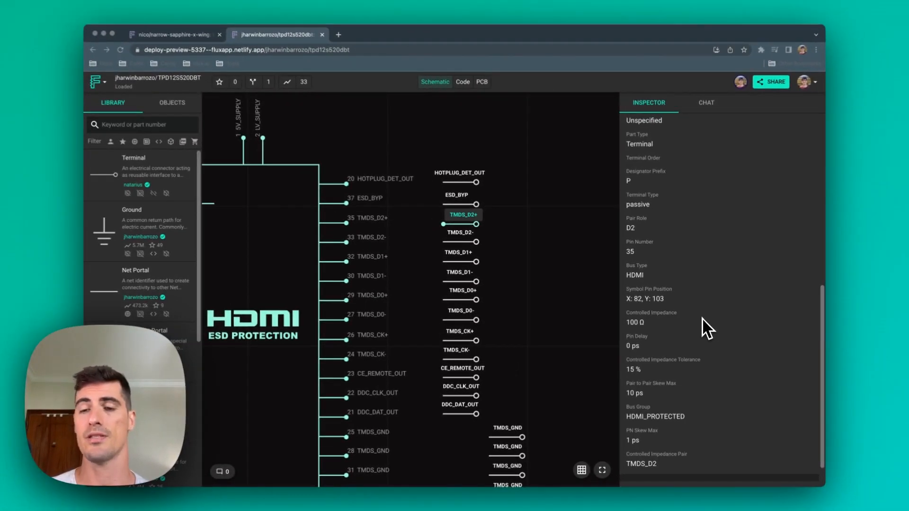
{"action": "scroll", "scroll_direction": "down", "scroll_amount": 3}
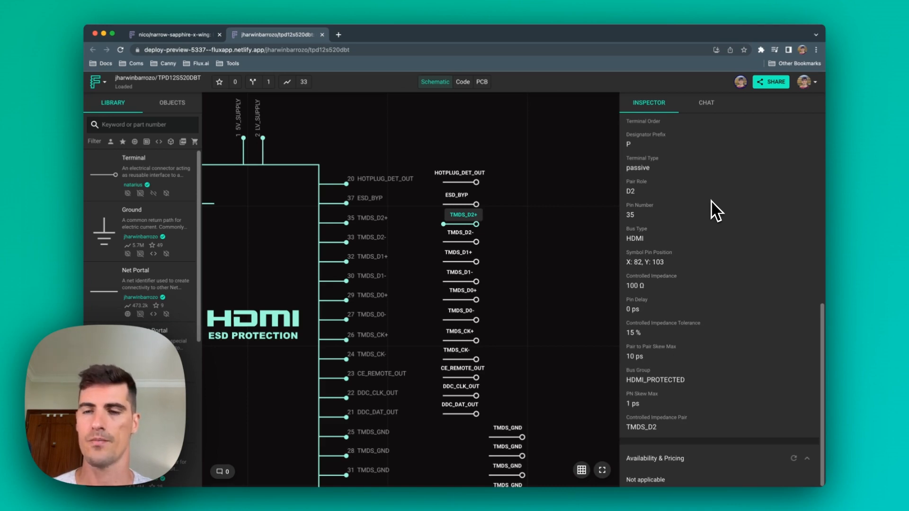
{"action": "left_click", "coordinate": [171, 34]}
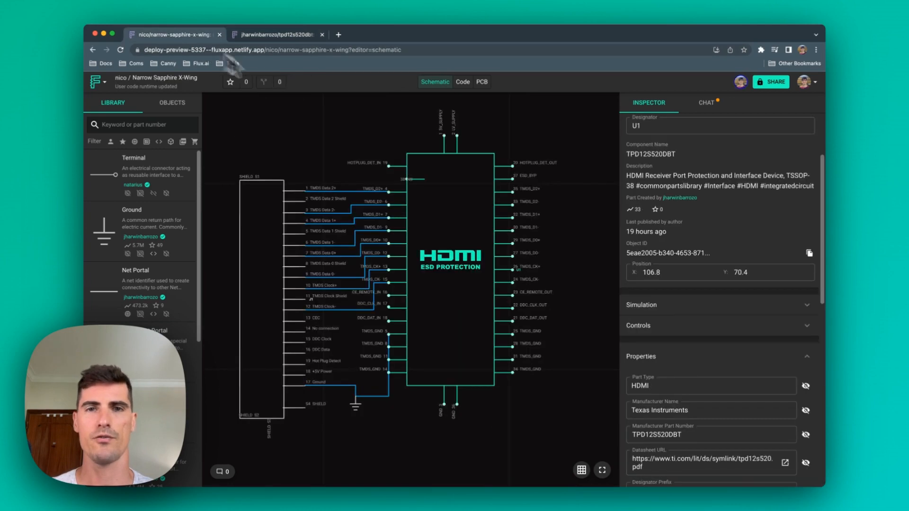
{"action": "left_click", "coordinate": [481, 81]}
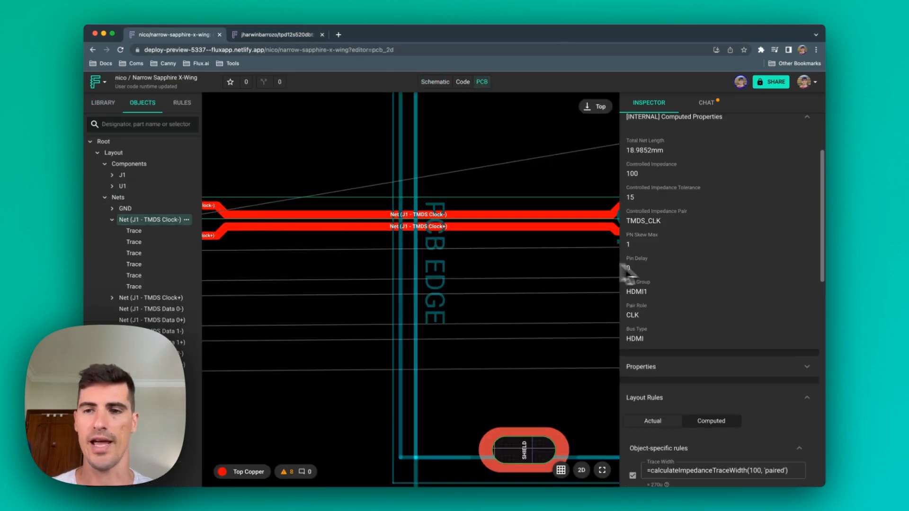
{"action": "scroll", "scroll_direction": "down", "scroll_amount": 3}
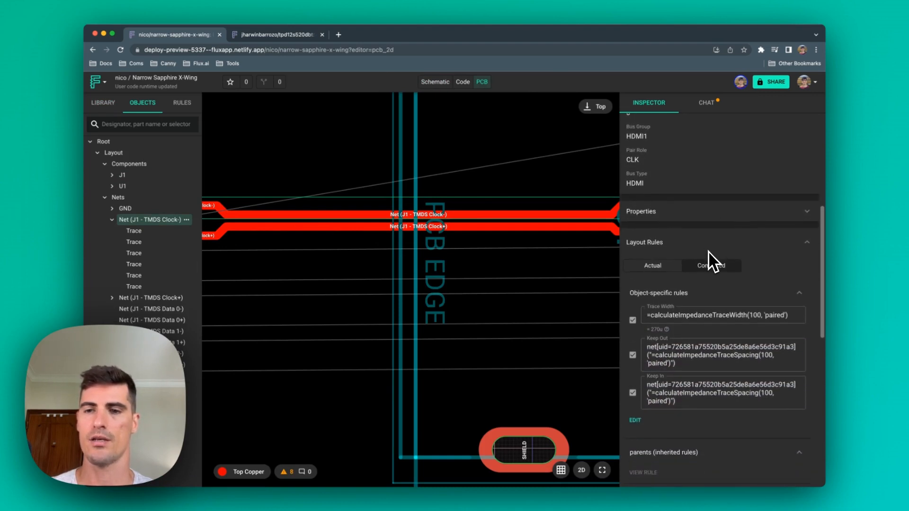
{"action": "scroll", "scroll_direction": "down", "scroll_amount": 3}
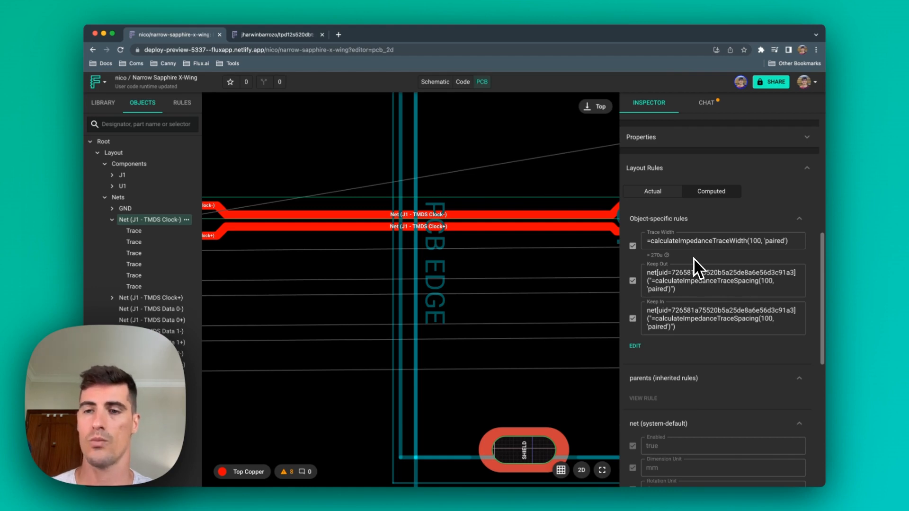
{"action": "left_click", "coordinate": [721, 241]}
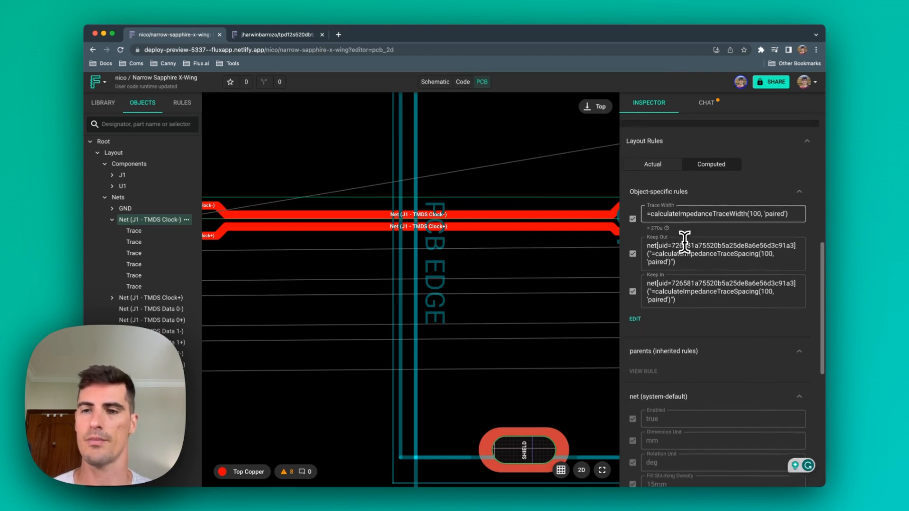
{"action": "left_click", "coordinate": [379, 34]}
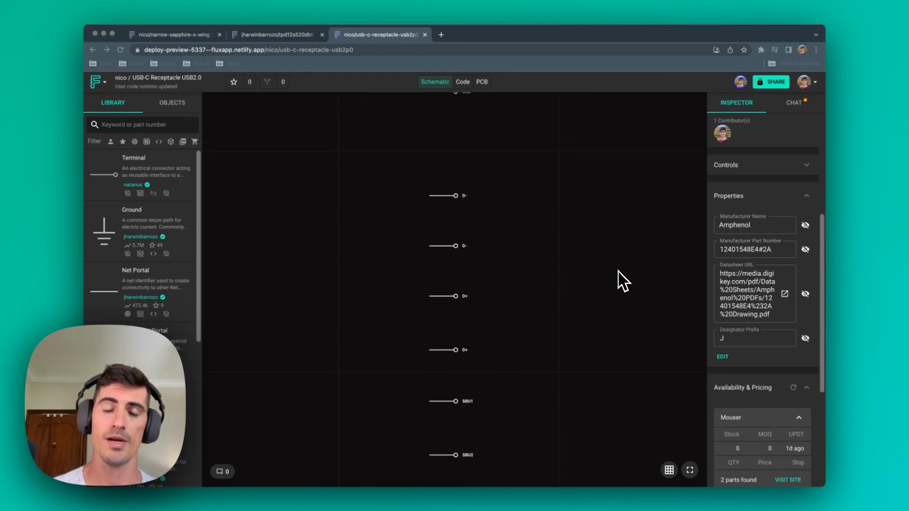
{"action": "mouse_move", "coordinate": [426, 261]}
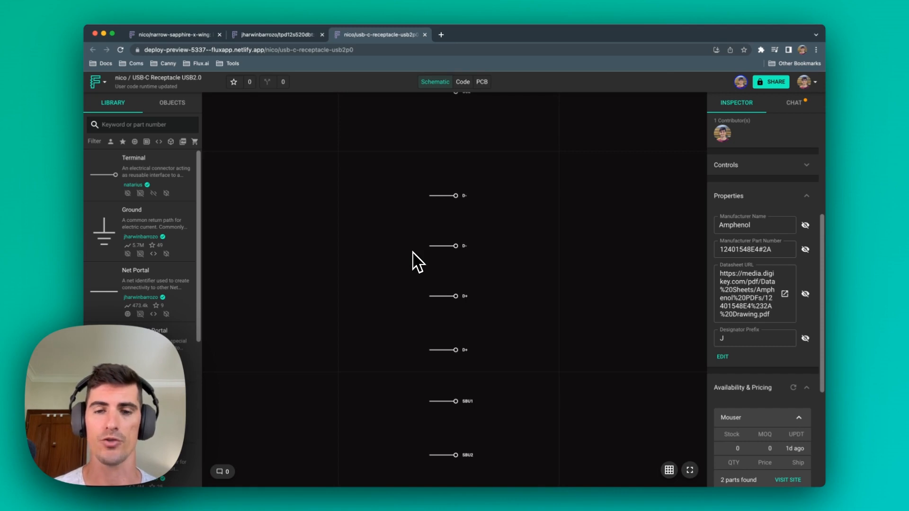
{"action": "mouse_move", "coordinate": [625, 319]}
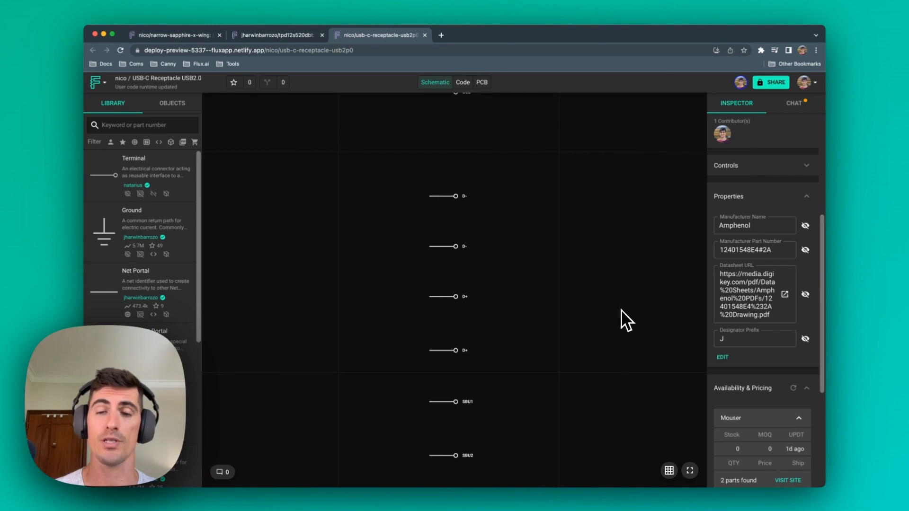
{"action": "mouse_move", "coordinate": [333, 131]}
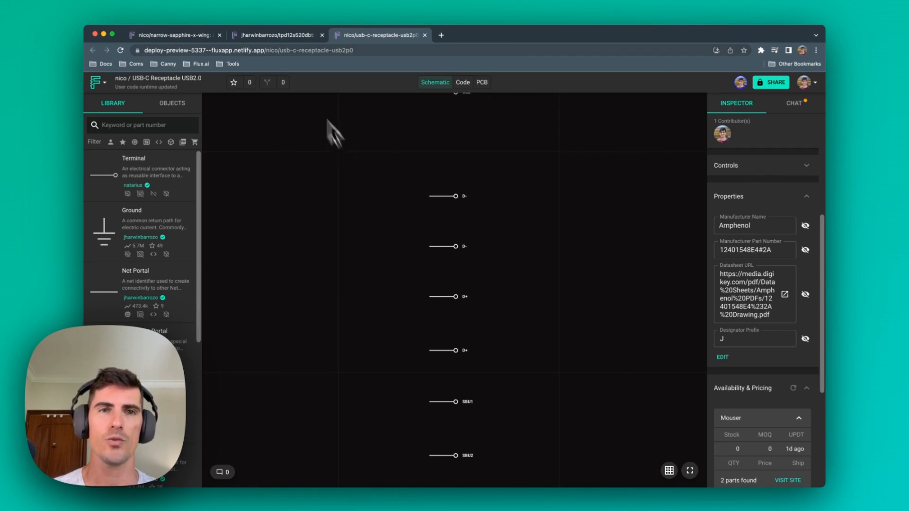
In the tpd12s520dbt part, view TMDS_D2- terminal's HDMI bus and impedance properties
{"action": "left_click", "coordinate": [277, 34]}
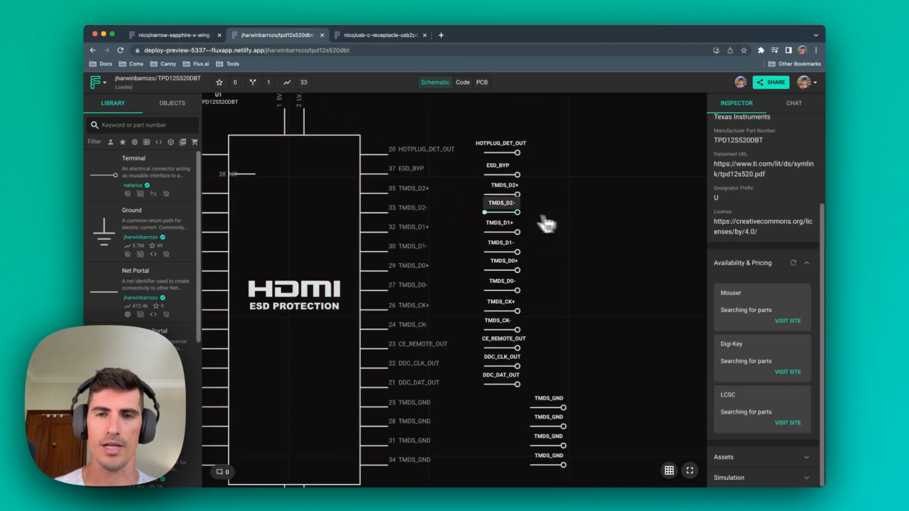
{"action": "left_click", "coordinate": [502, 212]}
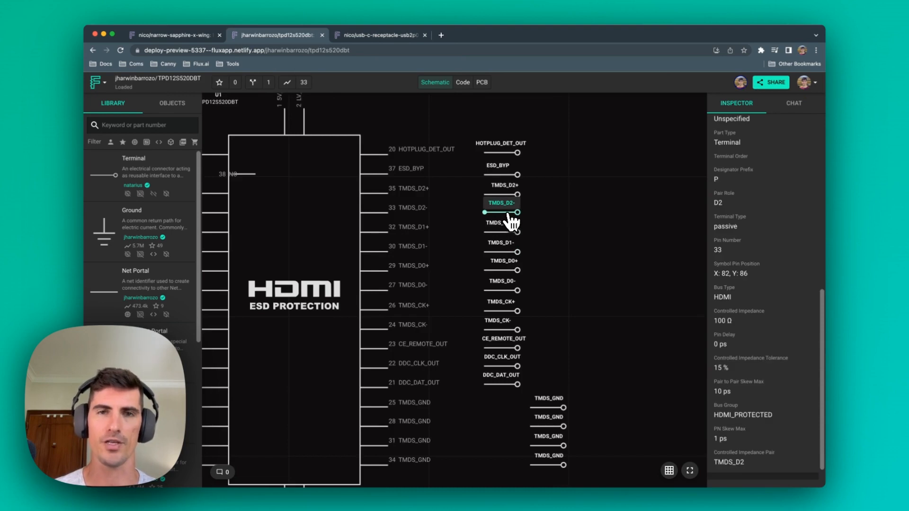
{"action": "scroll", "scroll_direction": "down", "scroll_amount": 3}
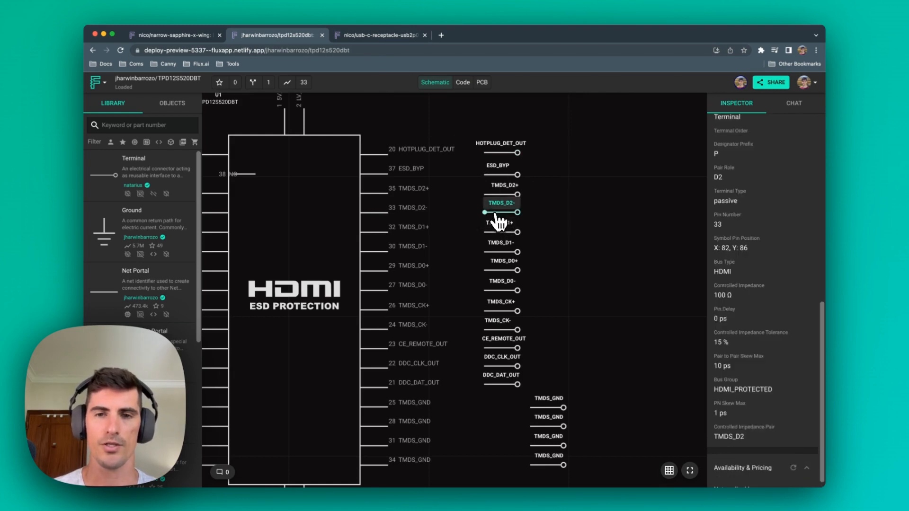
{"action": "left_click", "coordinate": [380, 34]}
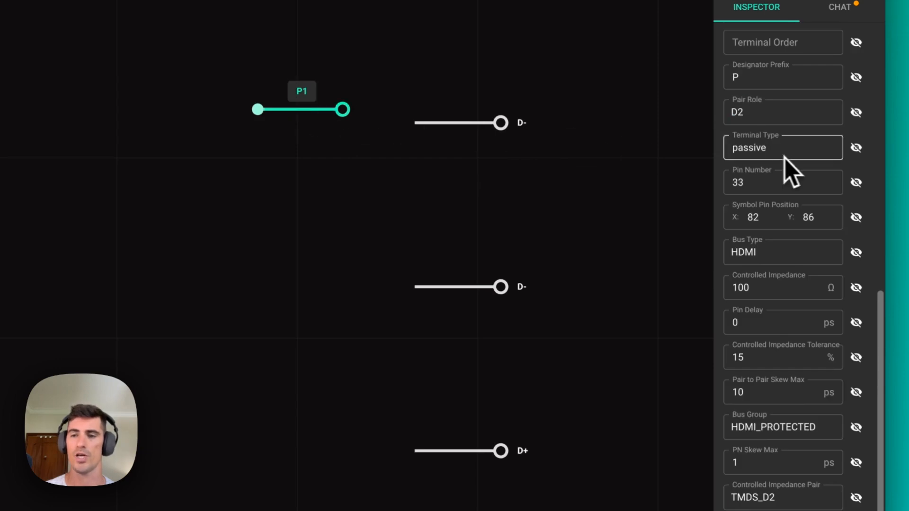
{"action": "scroll", "scroll_direction": "down", "scroll_amount": 3}
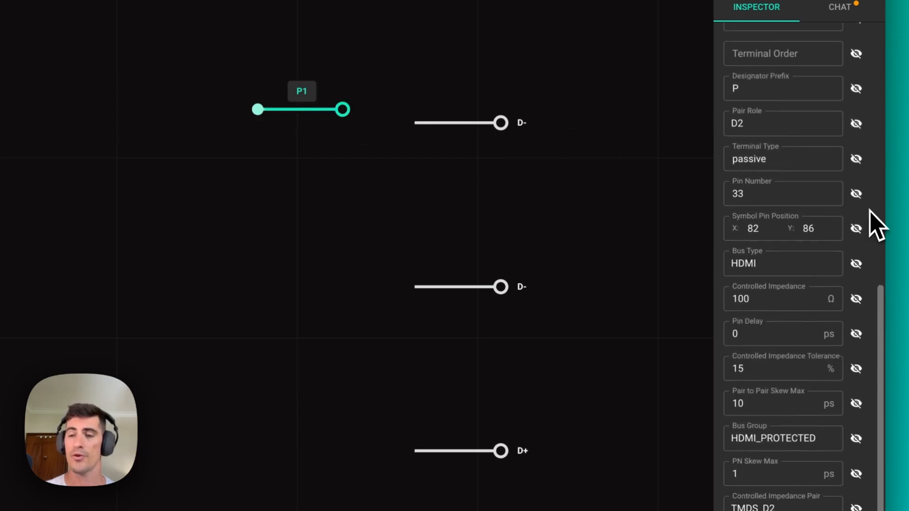
{"action": "scroll", "scroll_direction": "down", "scroll_amount": 3}
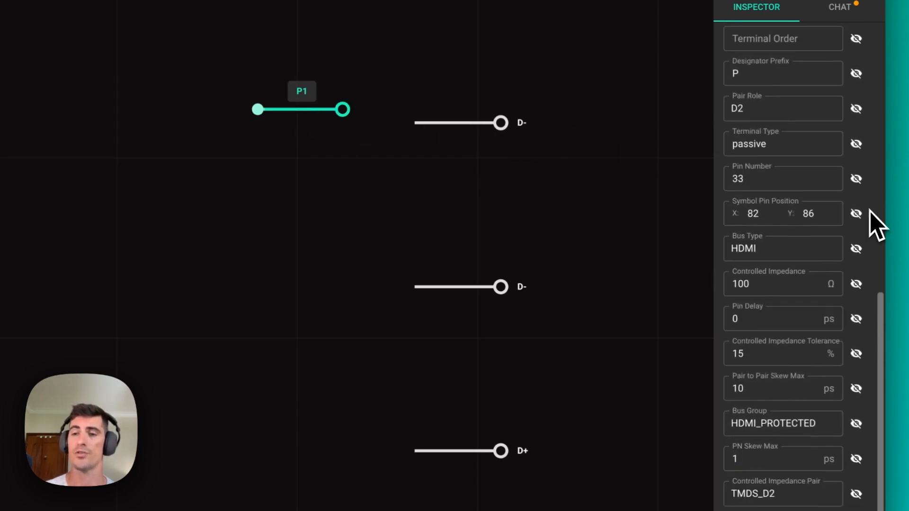
{"action": "scroll", "scroll_direction": "down", "scroll_amount": 3}
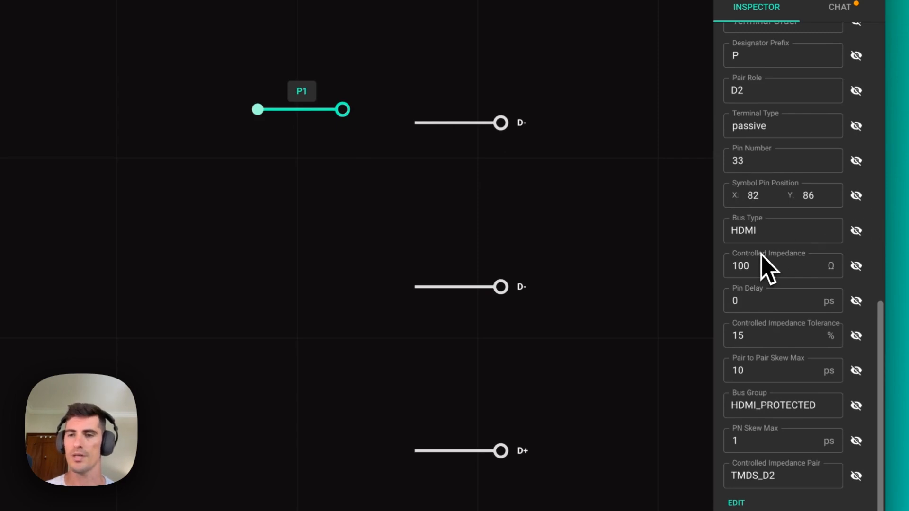
{"action": "mouse_move", "coordinate": [783, 362]}
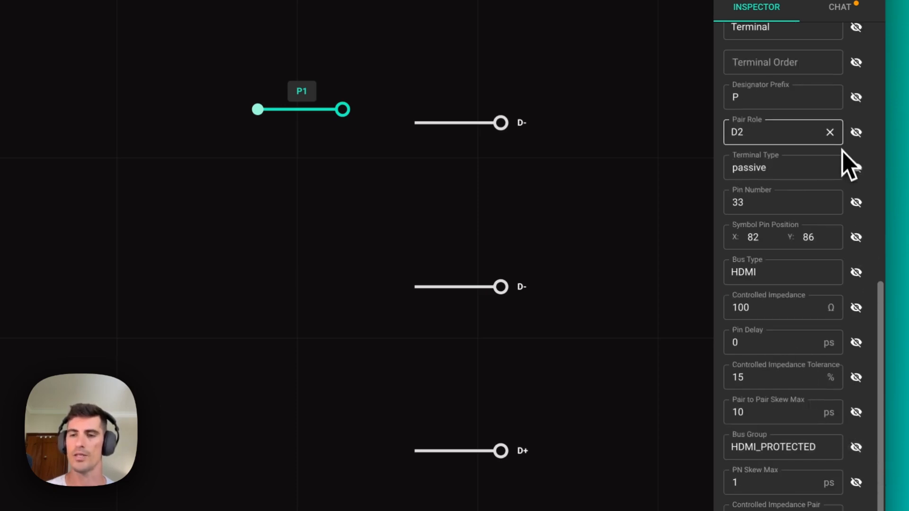
{"action": "scroll", "scroll_direction": "down", "scroll_amount": 3}
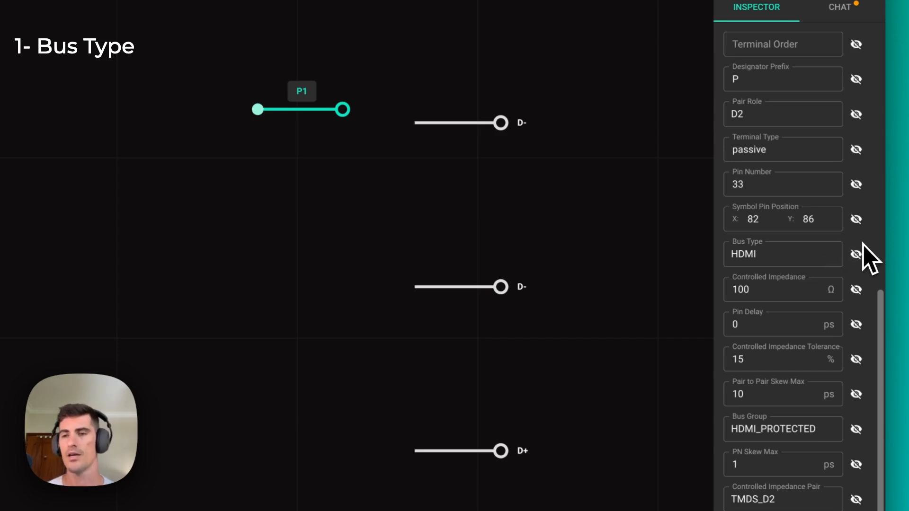
{"action": "left_click", "coordinate": [783, 254]}
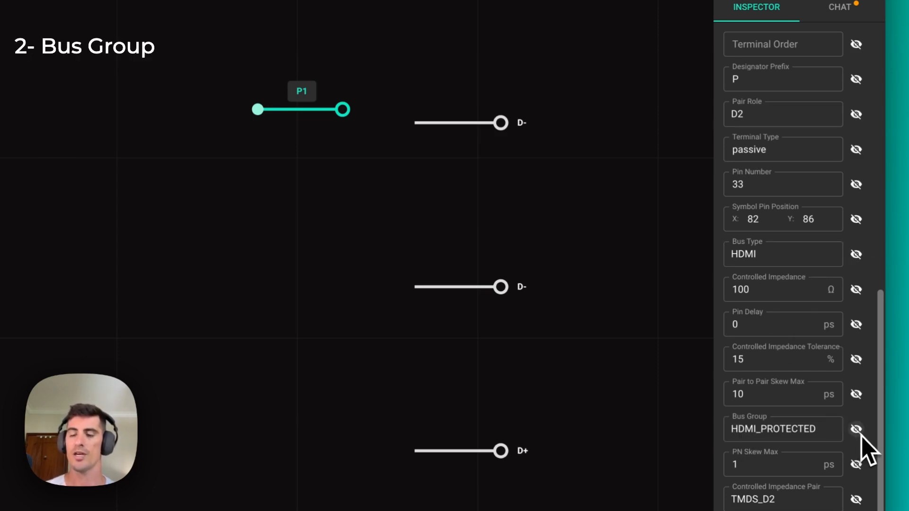
{"action": "left_click", "coordinate": [783, 429]}
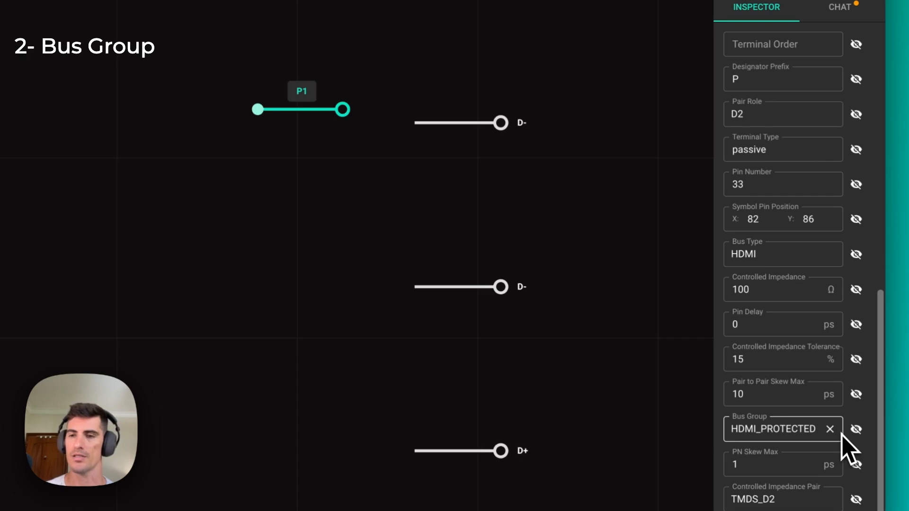
{"action": "mouse_move", "coordinate": [806, 446]}
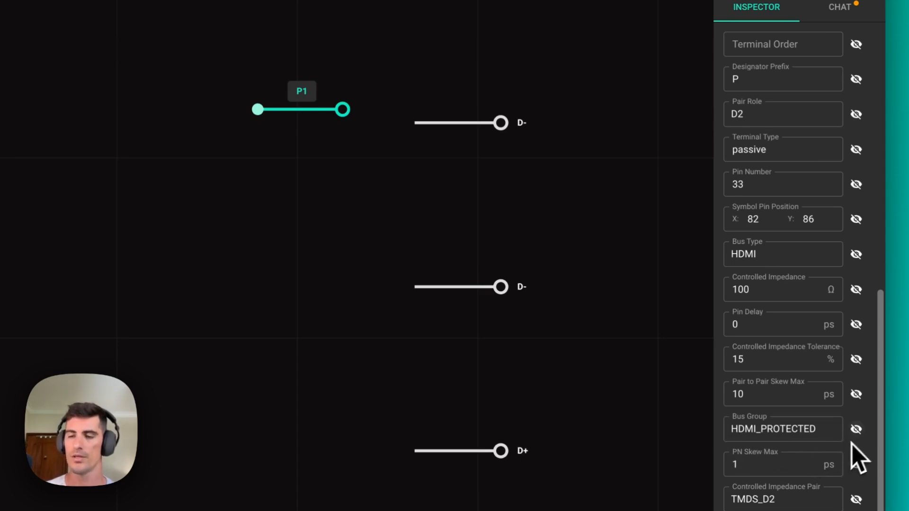
{"action": "left_click", "coordinate": [783, 114]}
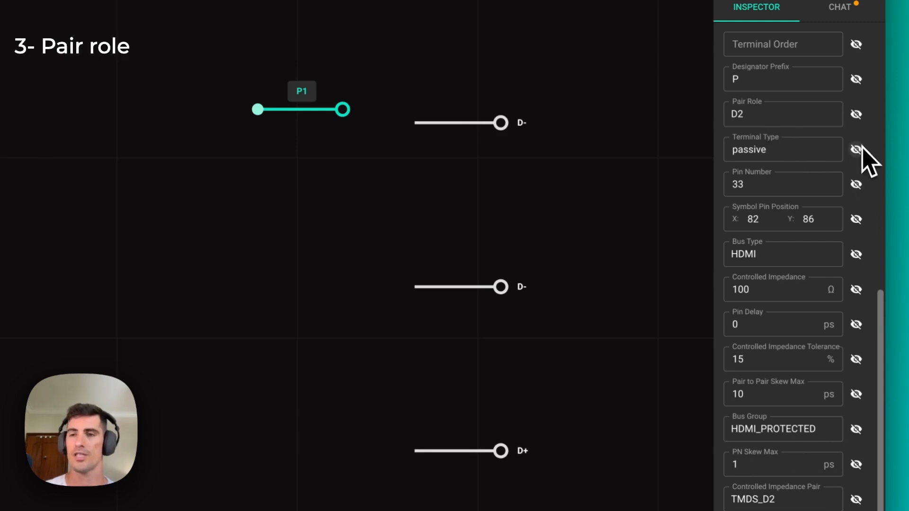
{"action": "mouse_move", "coordinate": [786, 153]}
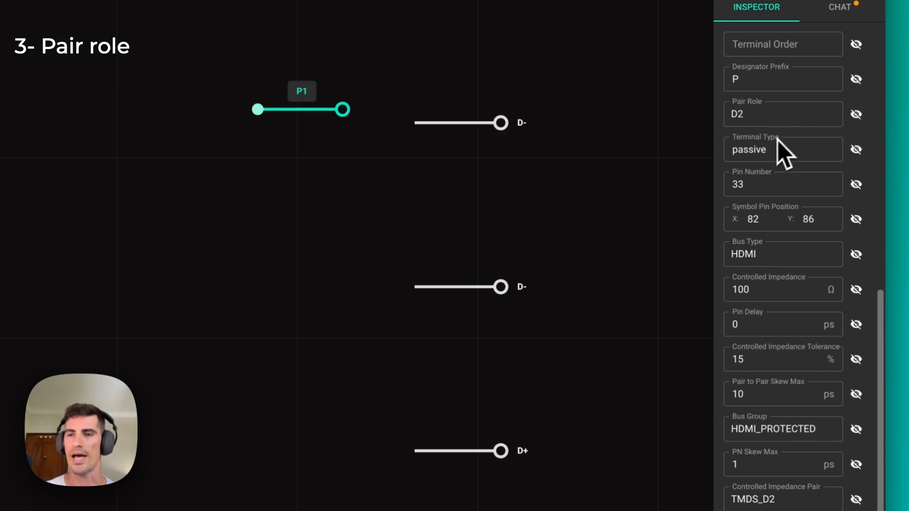
{"action": "mouse_move", "coordinate": [788, 154]}
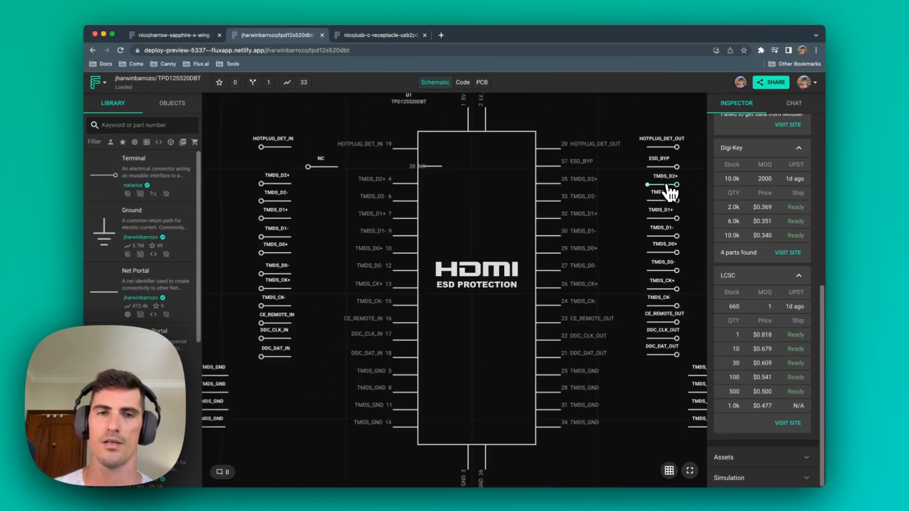
Compare TMDS_D2+ (pair role D2, TMDS_D2) with TMDS_D1+ (pair role D1, pin 32, TMDS_D1)
{"action": "left_click", "coordinate": [666, 176]}
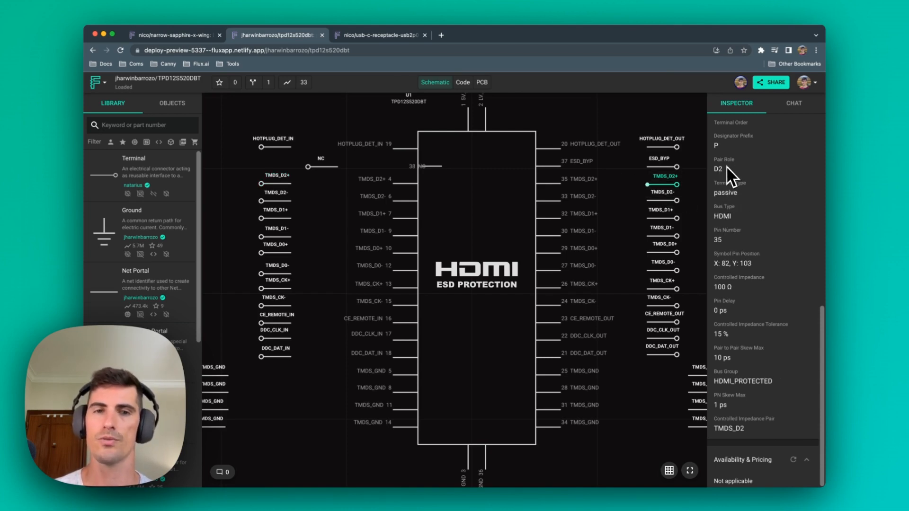
{"action": "left_click", "coordinate": [677, 217]}
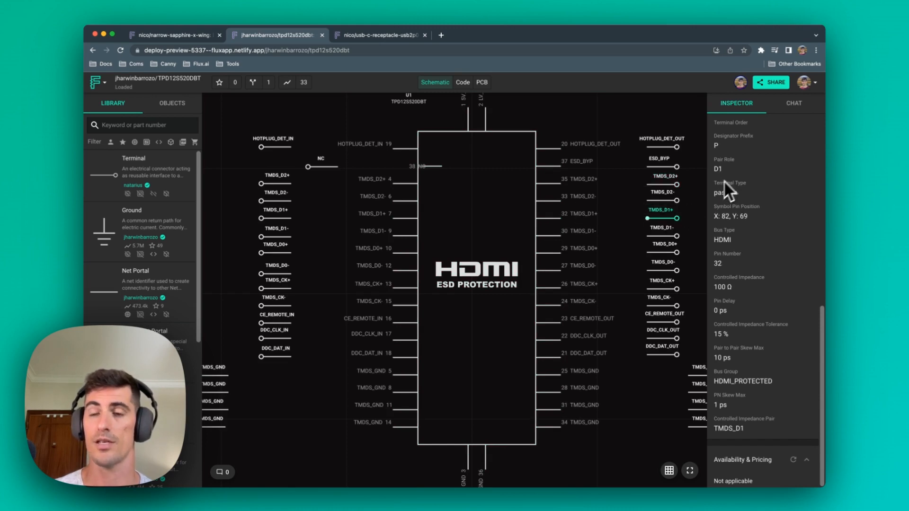